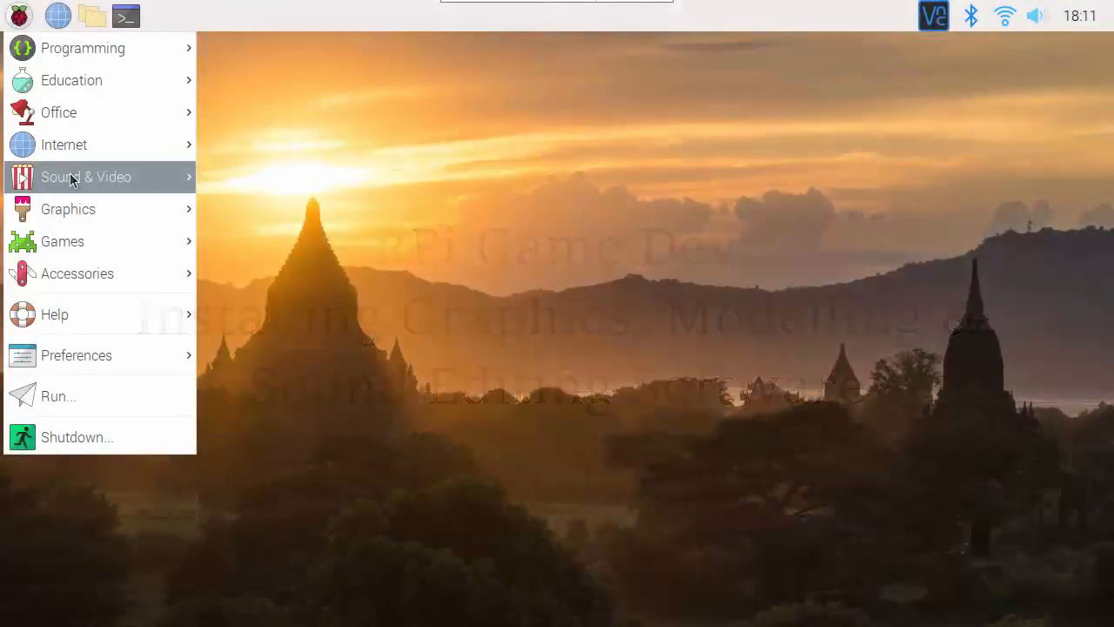
- Launch Add / Remove Software from Preferences in the Raspberry Pi menu
{"action": "left_click", "coordinate": [76, 355]}
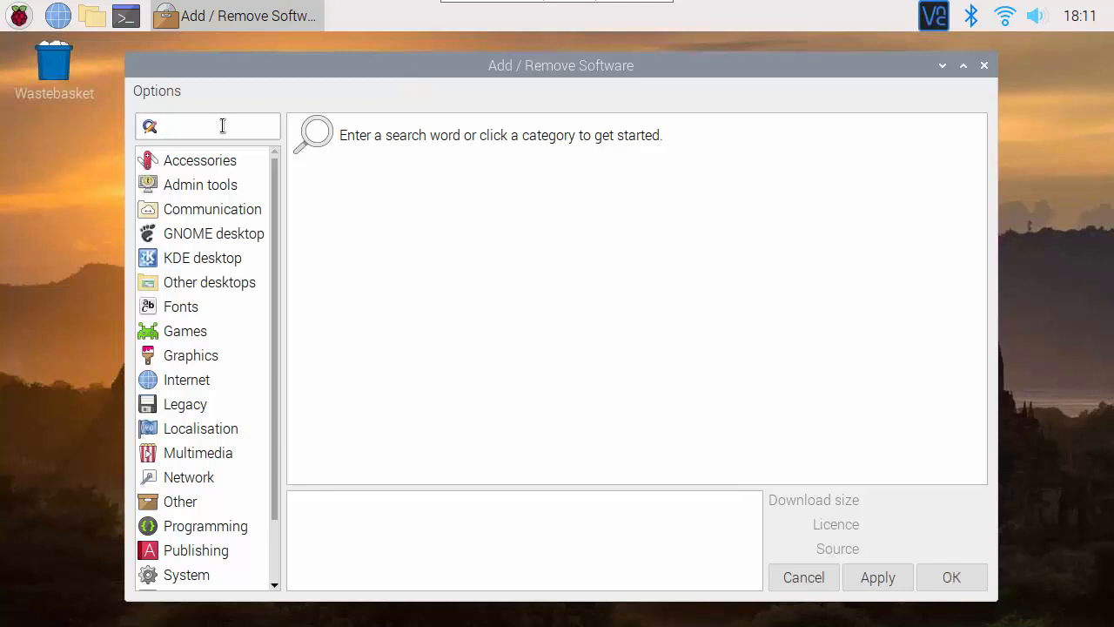
- Search for 'audacity' and mark the Audacity audio editor package for installation
{"action": "type", "text": "audacity"}
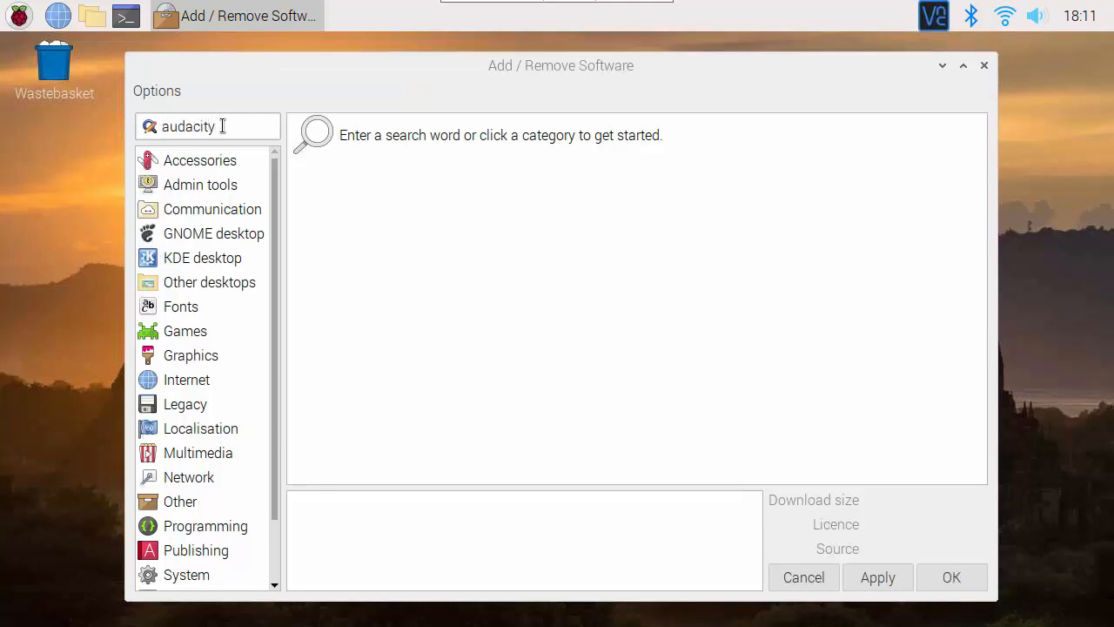
{"action": "key", "text": "Return"}
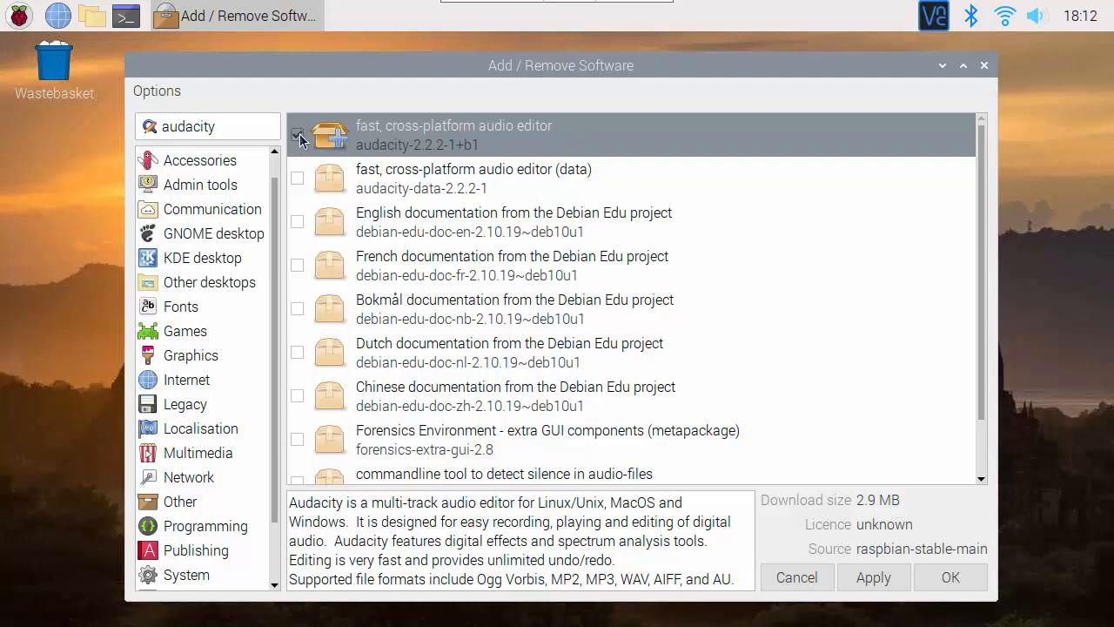
{"action": "left_click", "coordinate": [298, 134]}
{"action": "type", "text": "gimp"}
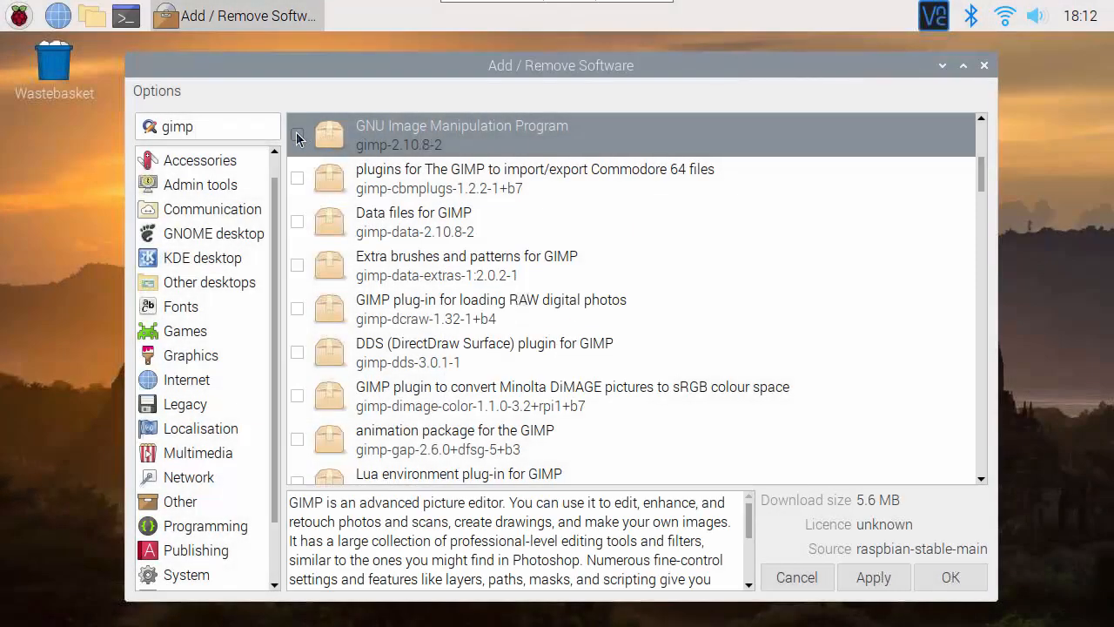
- Mark gimp, gimp-data and gimp-data-extras (extra brushes and patterns) for installation
{"action": "left_click", "coordinate": [297, 135]}
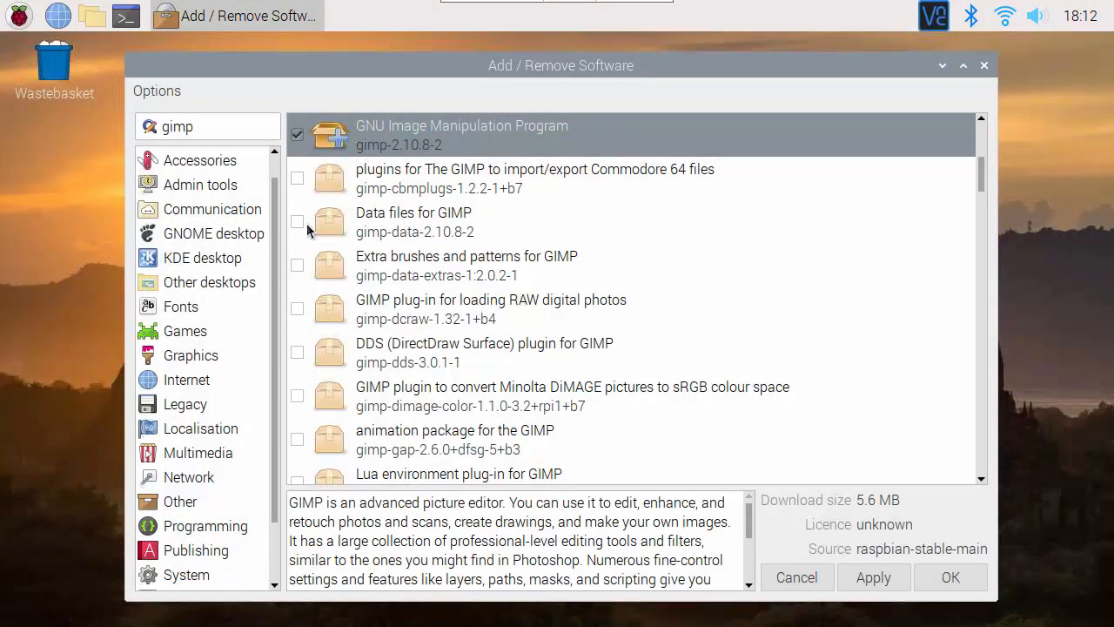
{"action": "left_click", "coordinate": [413, 222]}
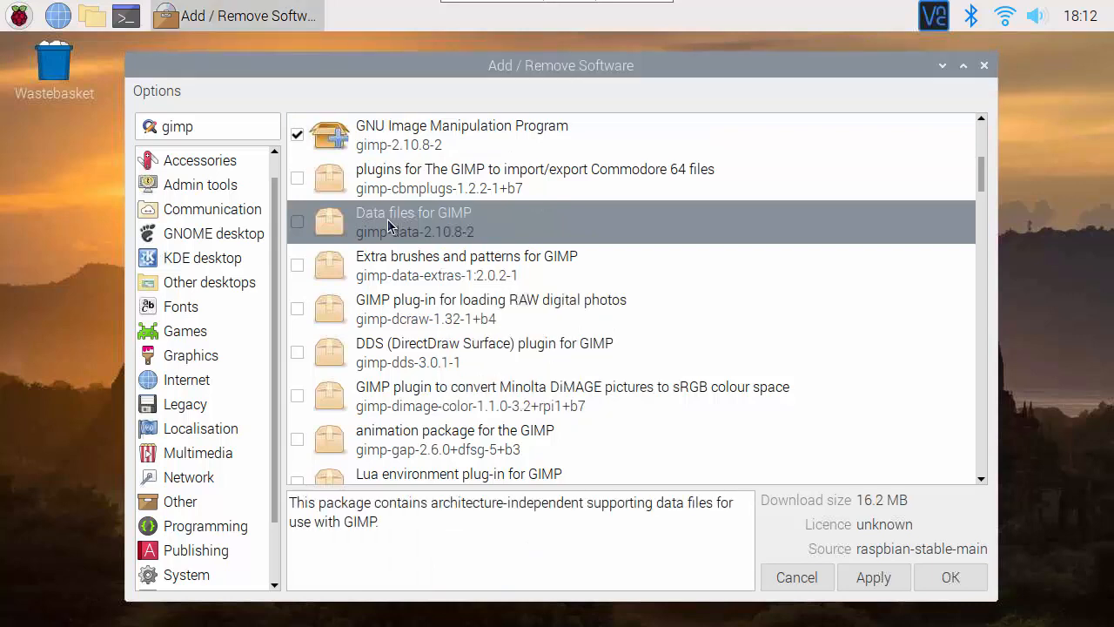
{"action": "left_click", "coordinate": [297, 222]}
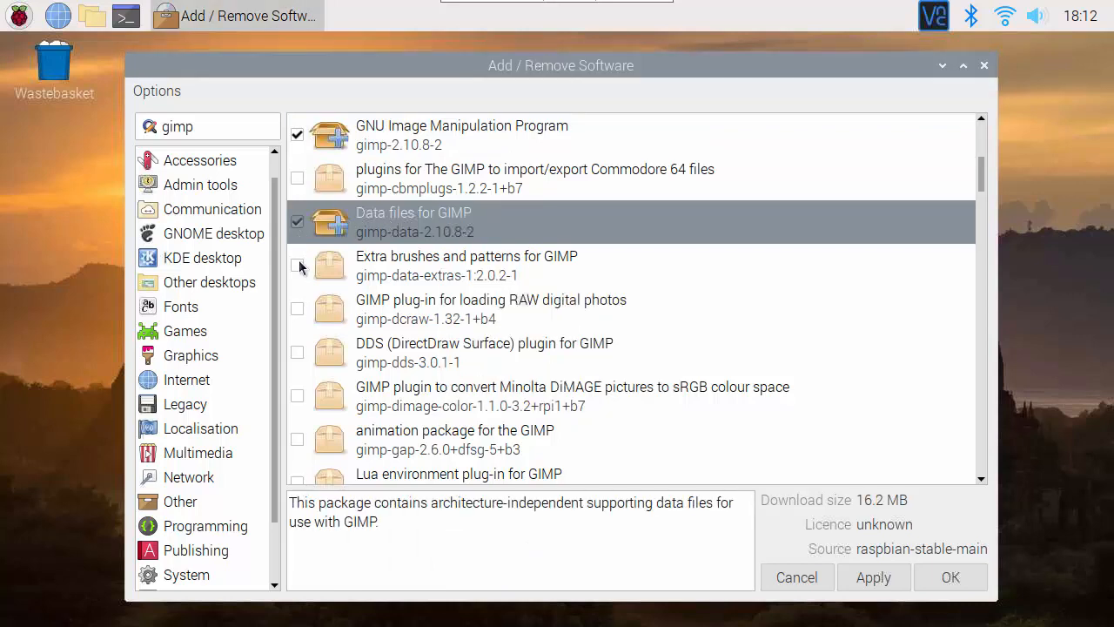
{"action": "left_click", "coordinate": [297, 265]}
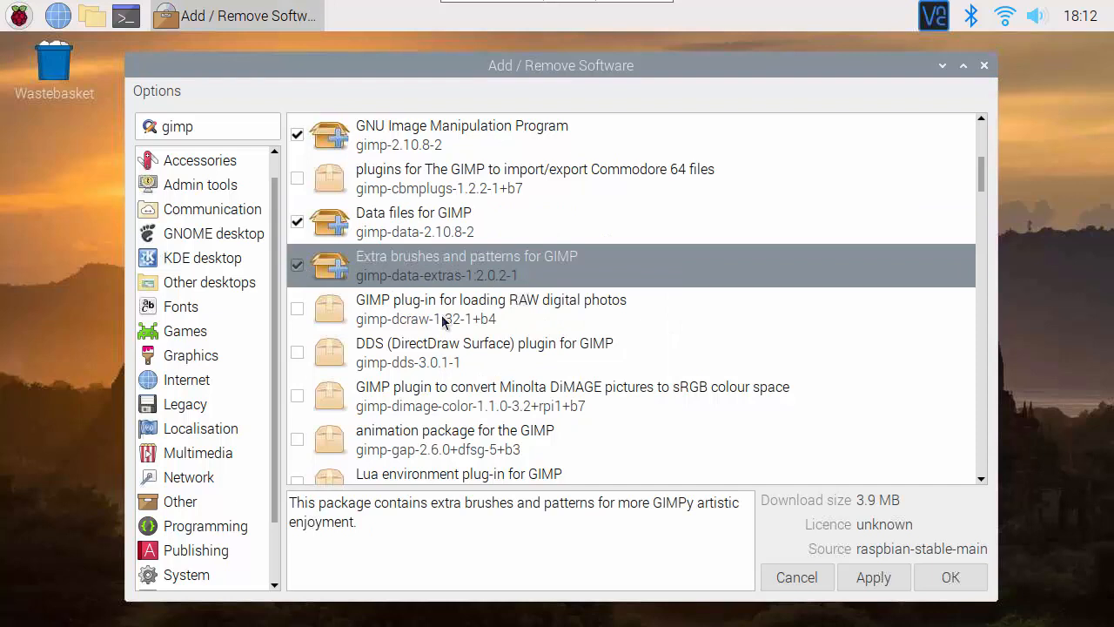
{"action": "scroll", "scroll_direction": "up", "scroll_amount": 3}
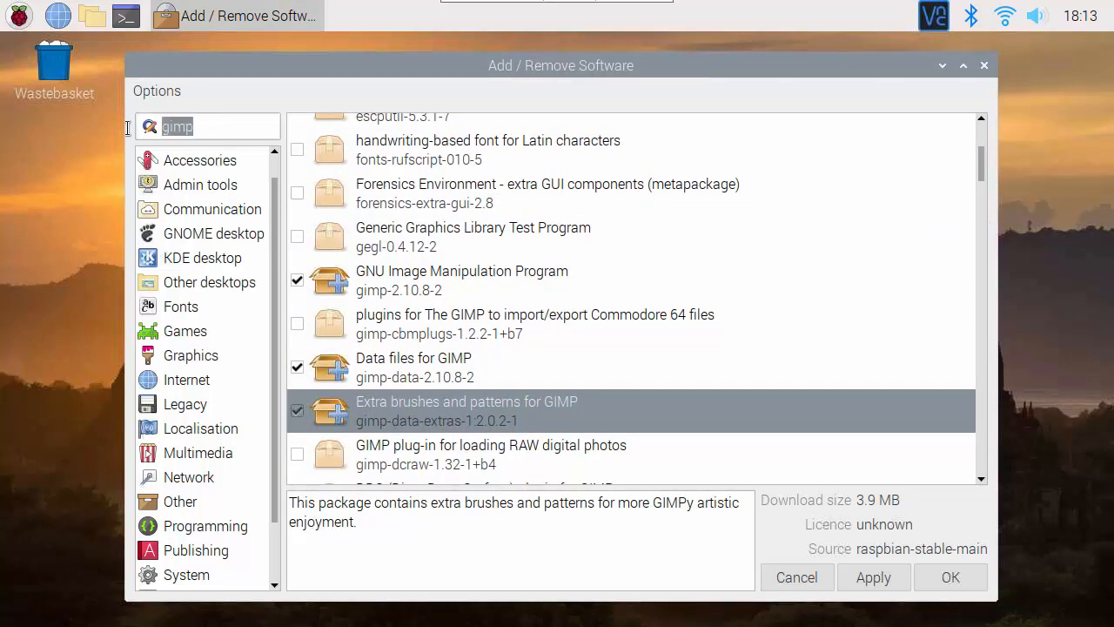
- Search for 'inkscap' and mark the Inkscape vector drawing package for installation
{"action": "type", "text": "inkscape"}
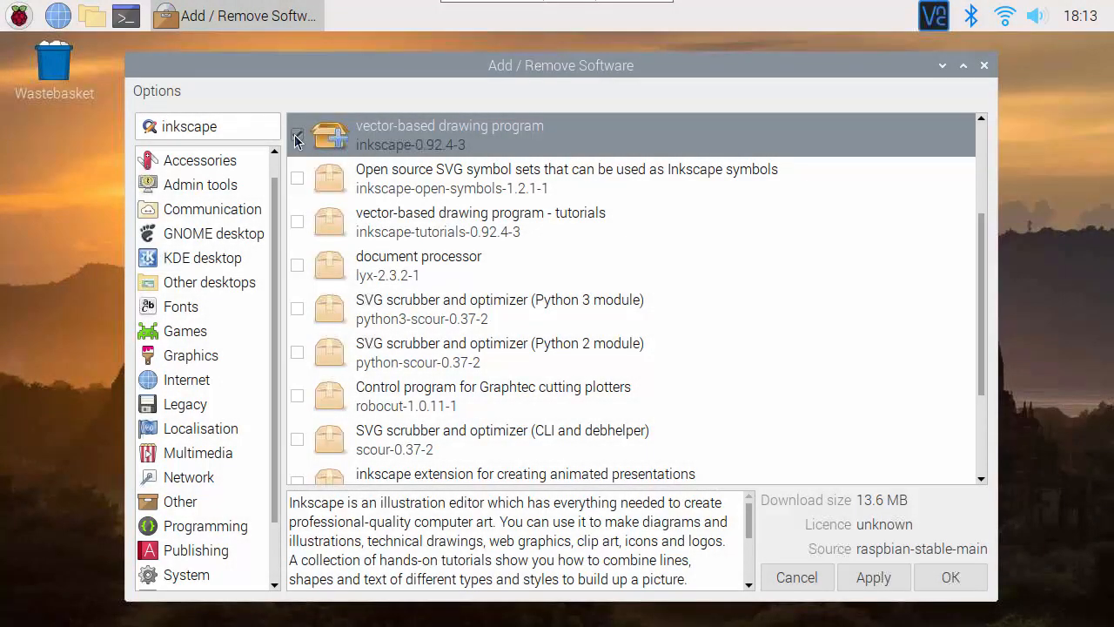
{"action": "left_click", "coordinate": [297, 135]}
{"action": "type", "text": "blender"}
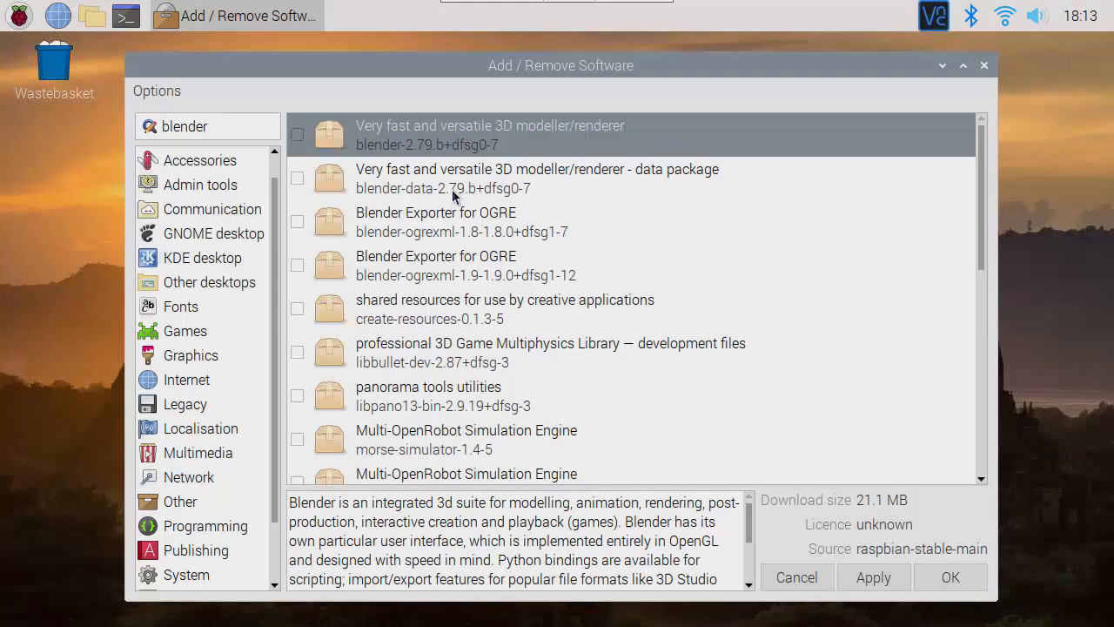
- Mark blender and blender-data for installation, viewing the shared creative resources package details
{"action": "left_click", "coordinate": [298, 134]}
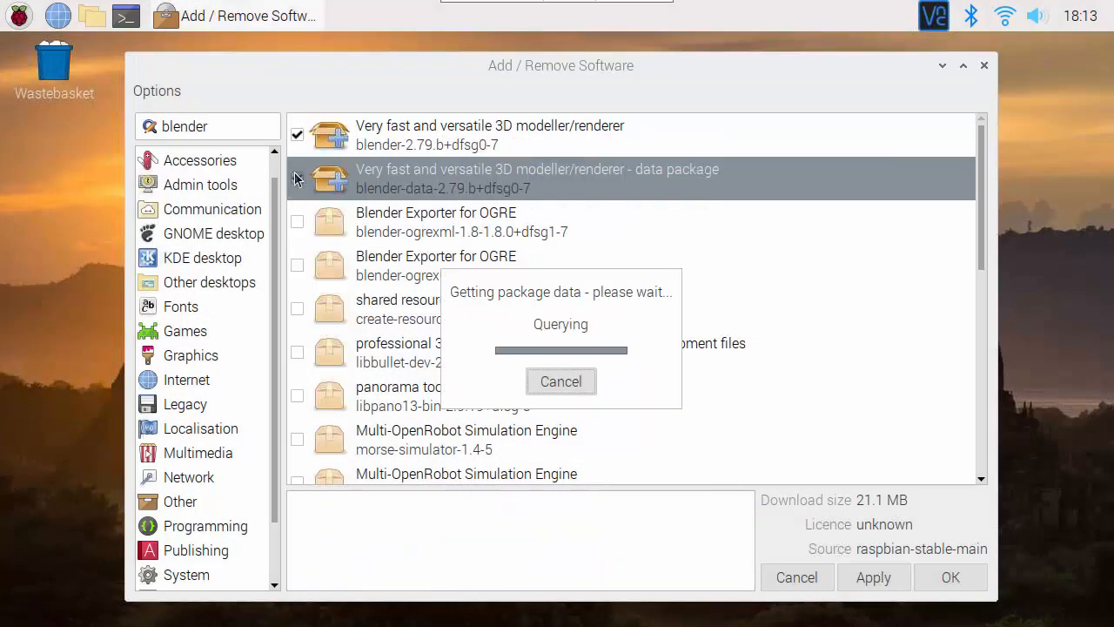
{"action": "left_click", "coordinate": [298, 178]}
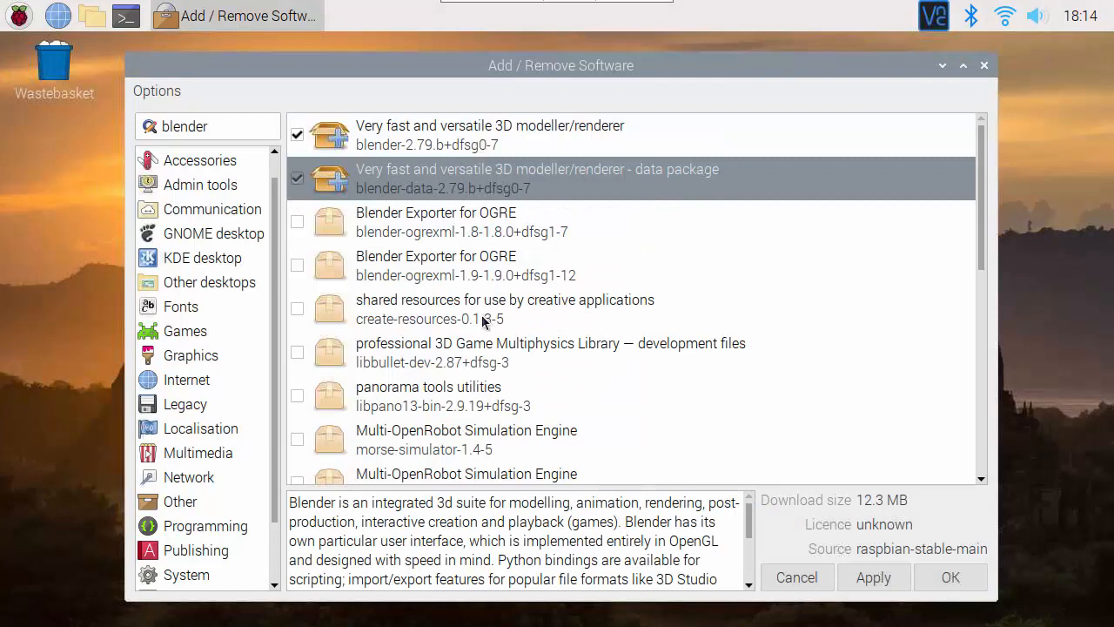
{"action": "left_click", "coordinate": [505, 308]}
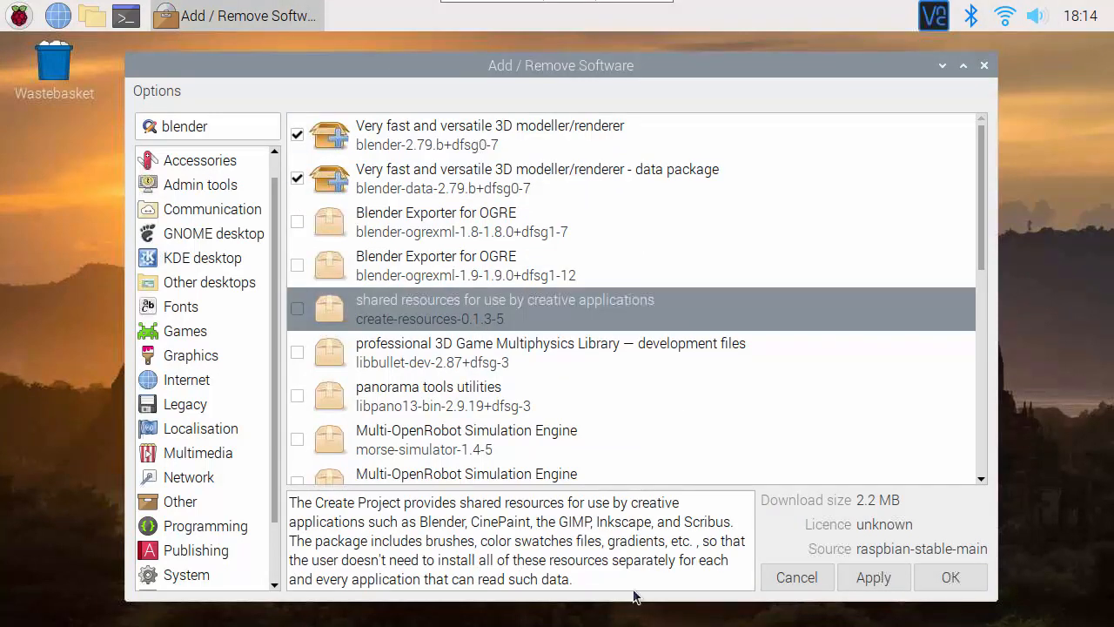
{"action": "mouse_move", "coordinate": [633, 585]}
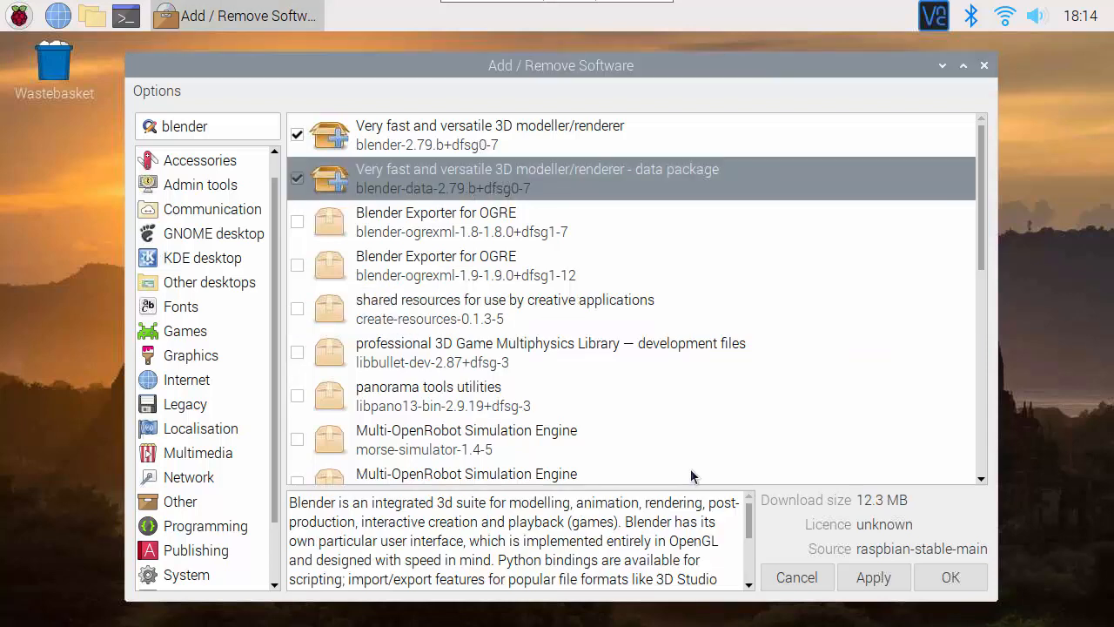
{"action": "scroll", "scroll_direction": "down", "scroll_amount": 3}
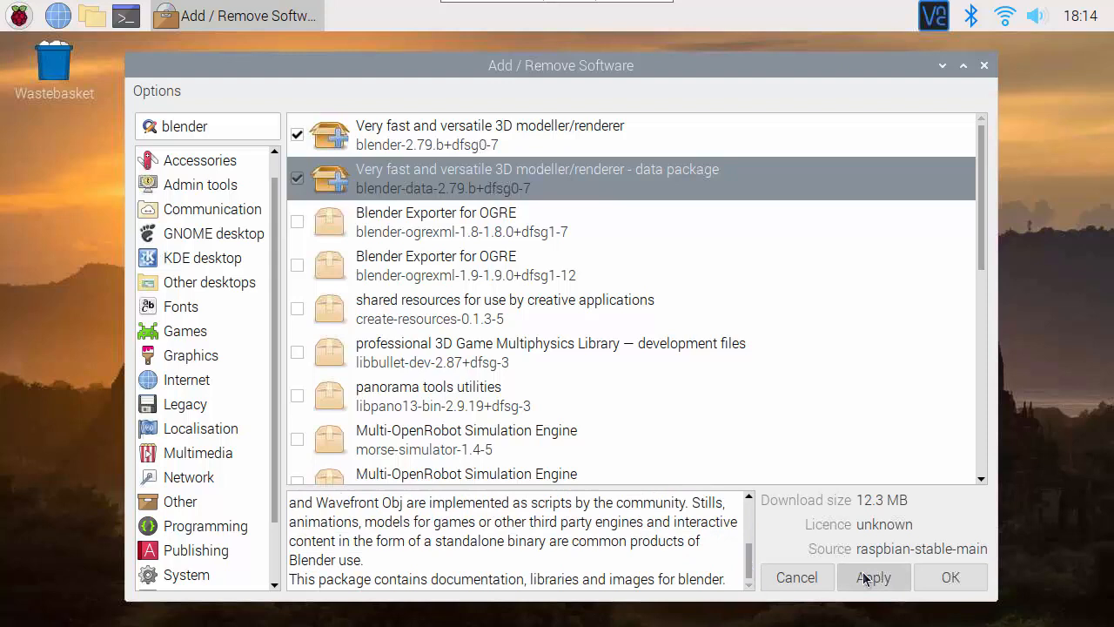
- Apply the marked packages and confirm the password in the Authentication dialog to install them
{"action": "left_click", "coordinate": [873, 577]}
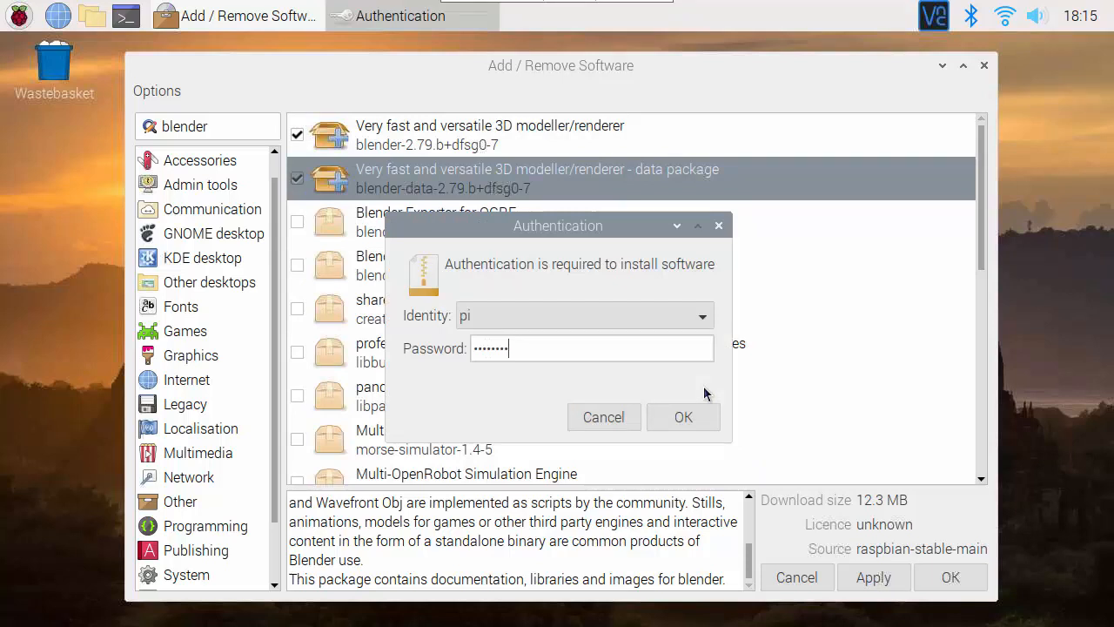
{"action": "left_click", "coordinate": [683, 417]}
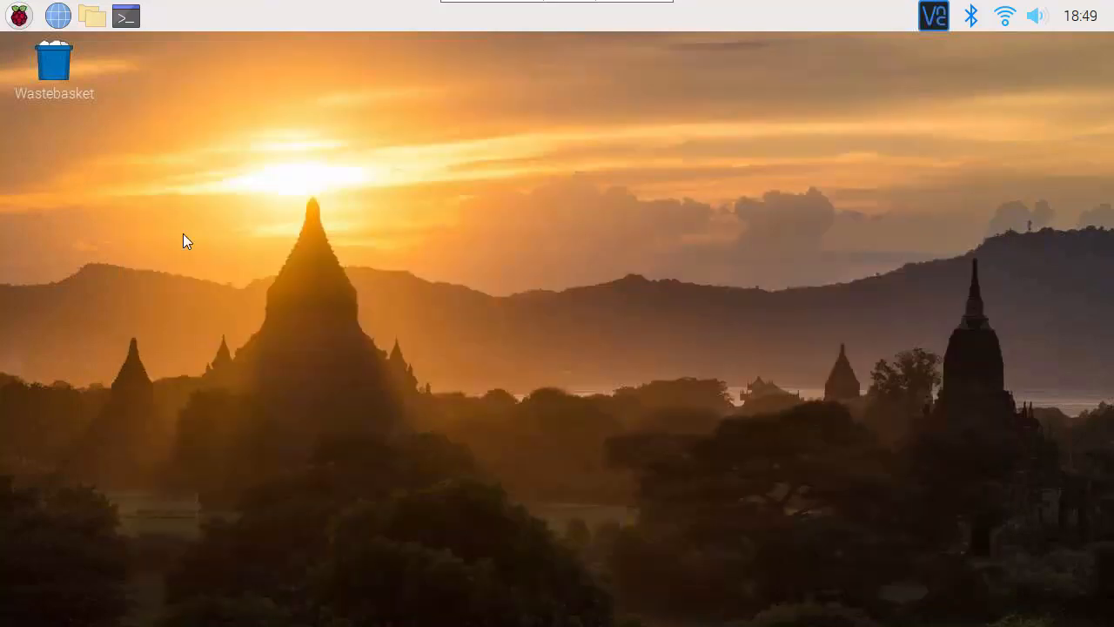
- Show the Graphics section of the applications menu listing Blender, GIMP and Inkscape
{"action": "left_click", "coordinate": [17, 16]}
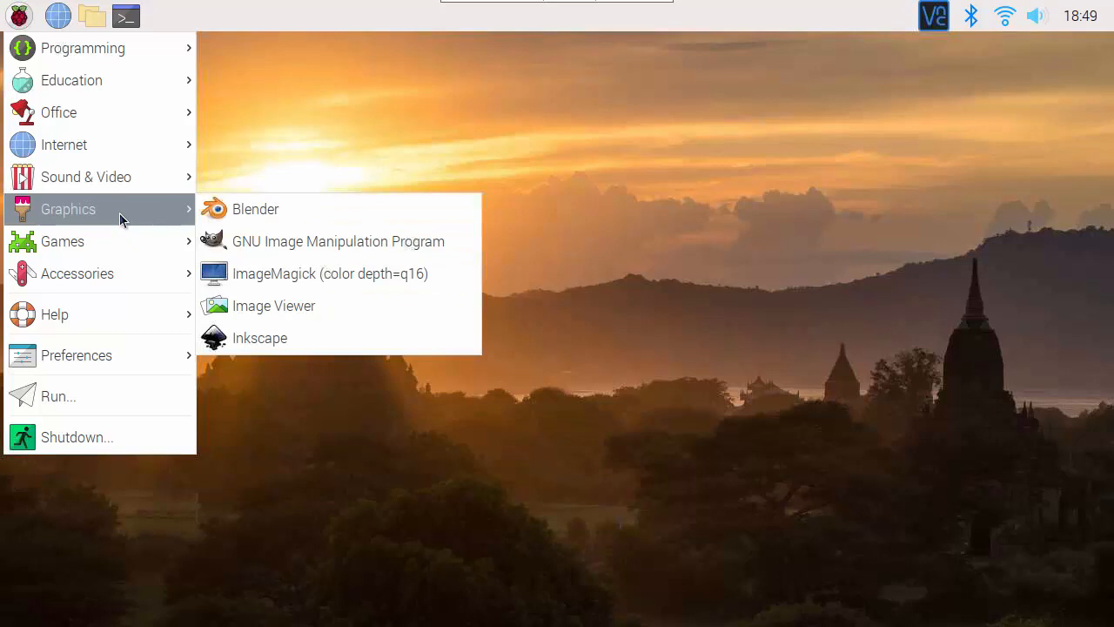
{"action": "mouse_move", "coordinate": [394, 279]}
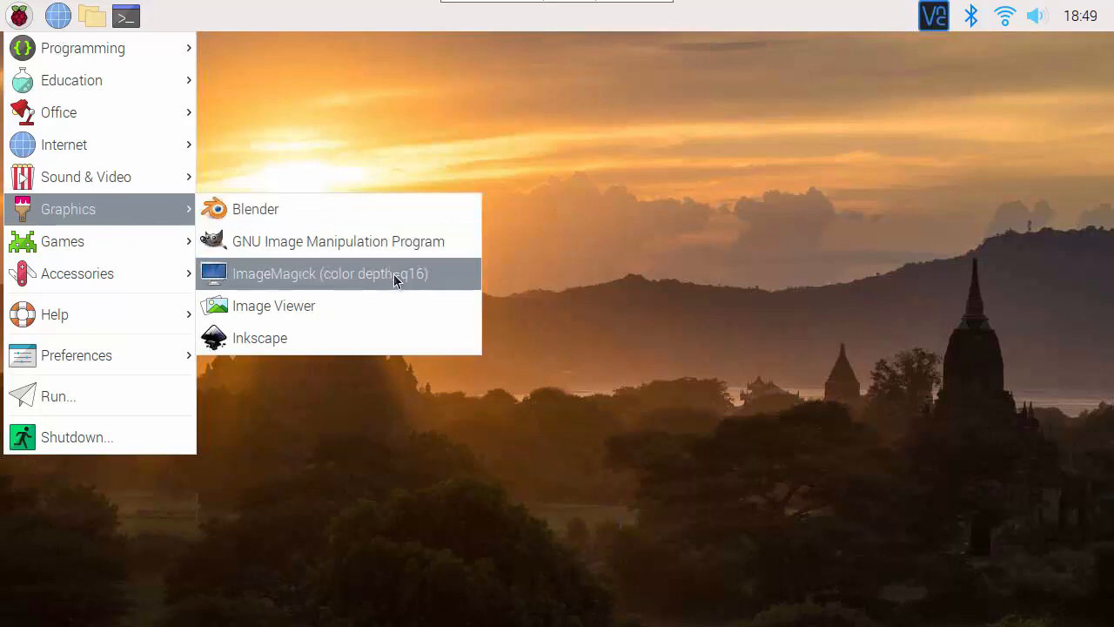
{"action": "mouse_move", "coordinate": [396, 278]}
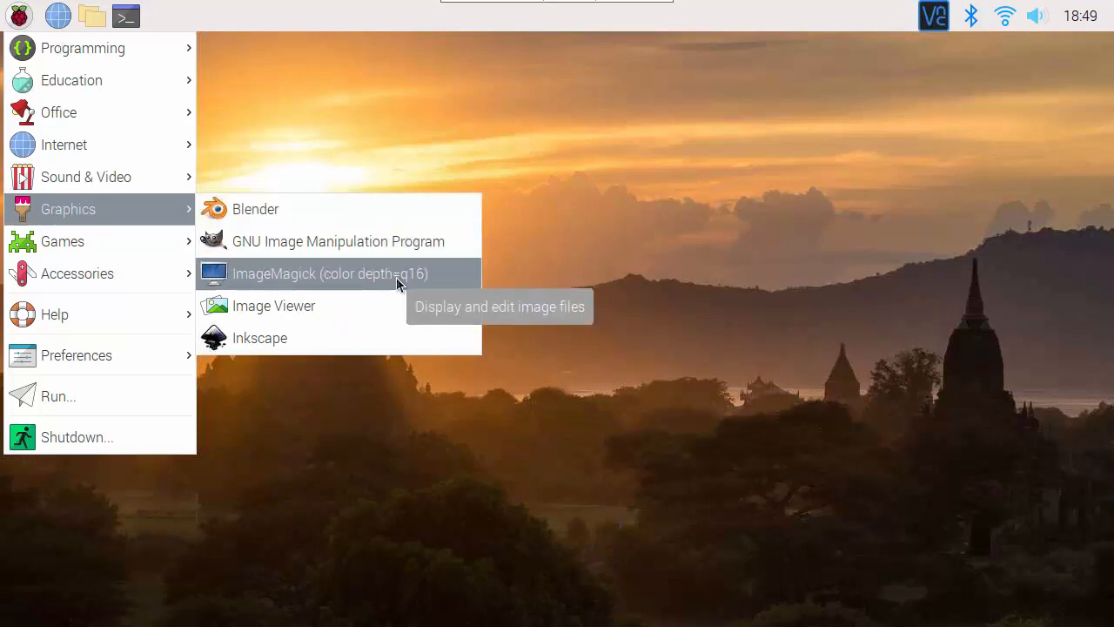